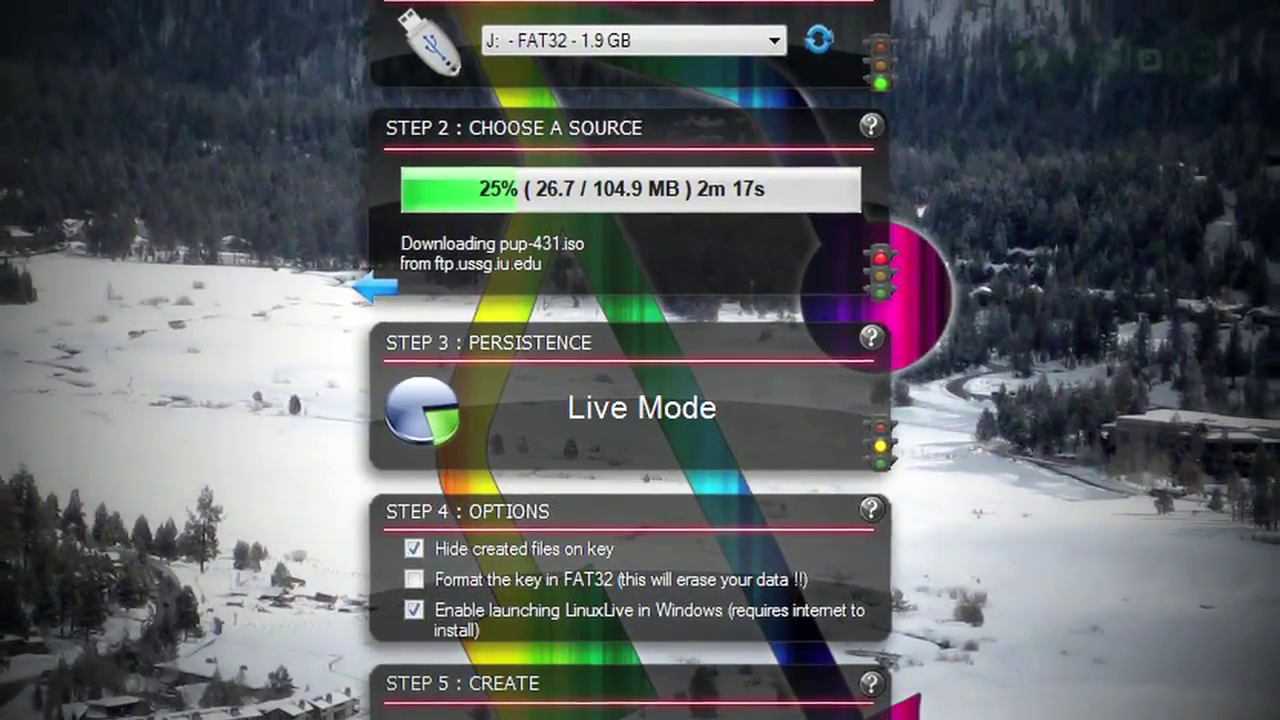
{"action": "scroll", "scroll_direction": "down", "scroll_amount": 3}
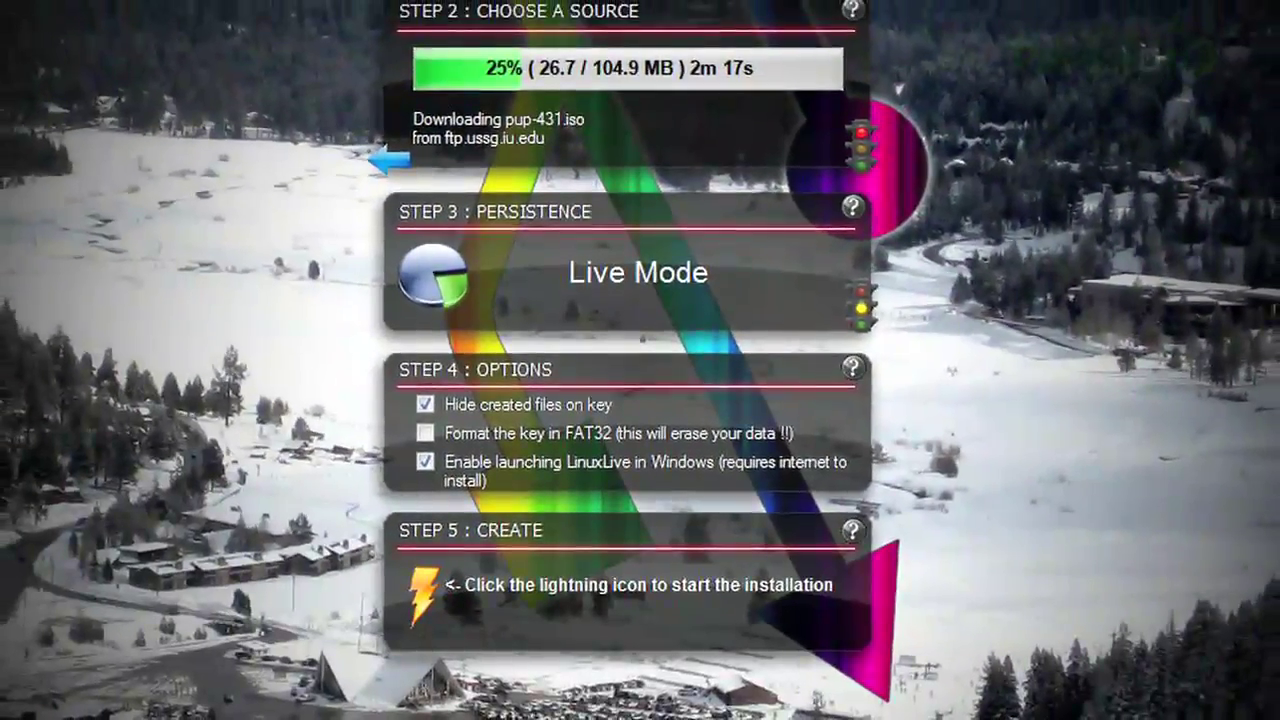